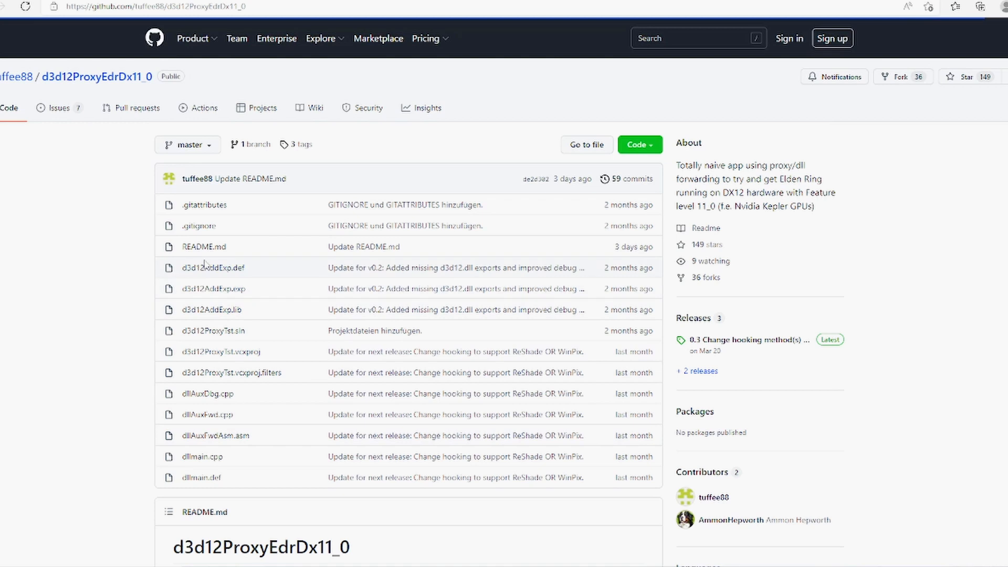
Step: Download 01_release_binaries_debug.zip from the 01_initial_release page and open it from Downloads
left_click(192, 38)
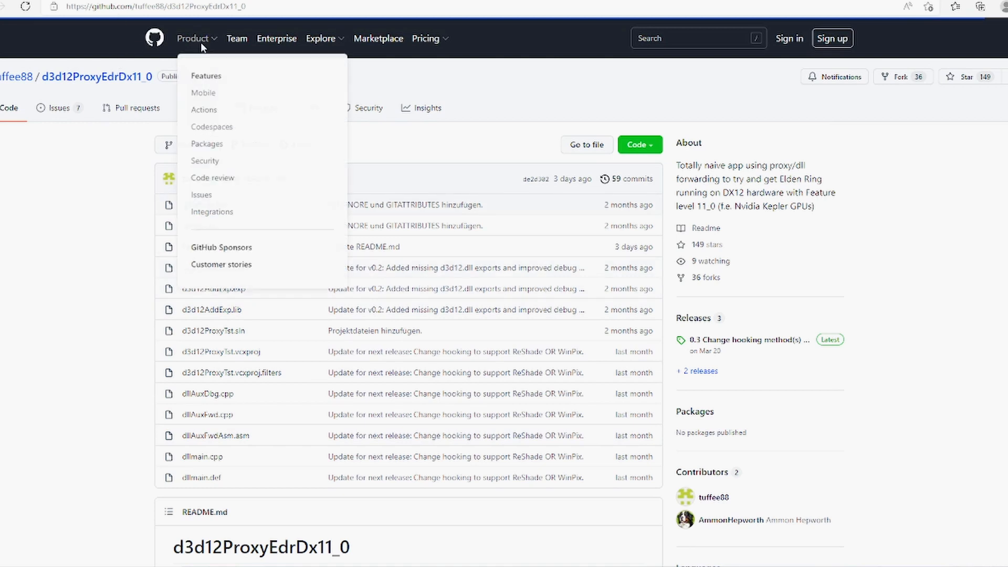
left_click(155, 7)
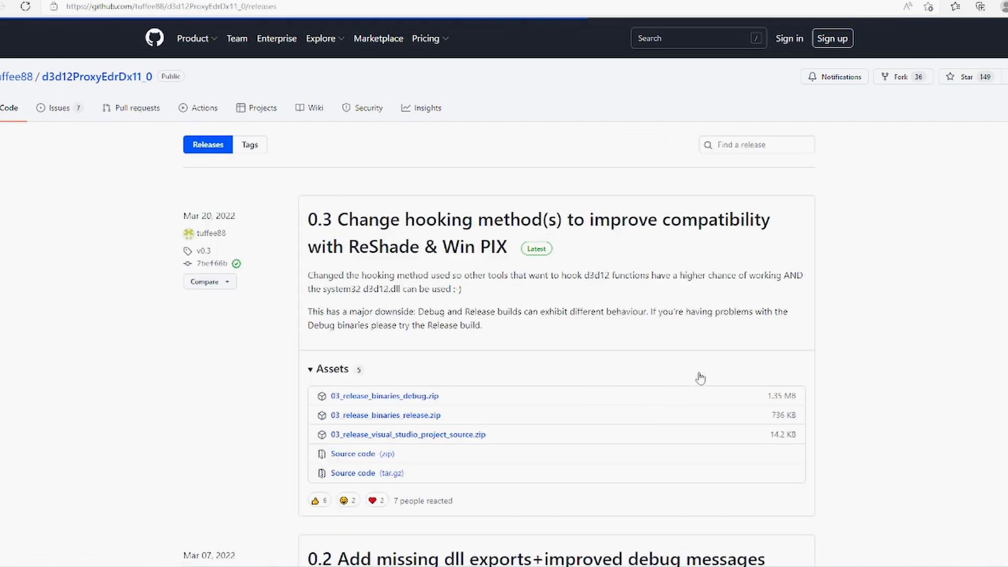
scroll("down", 3)
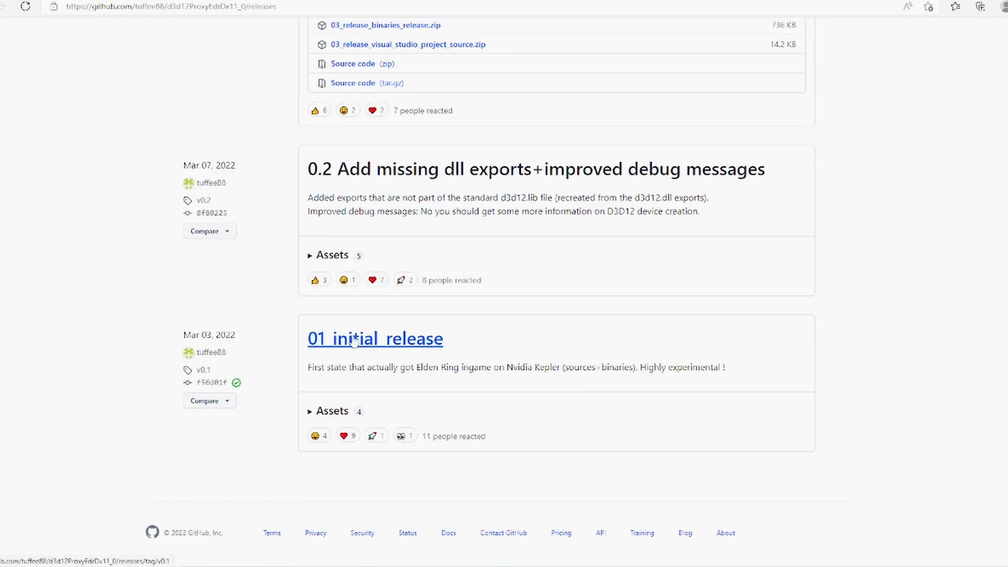
left_click(375, 339)
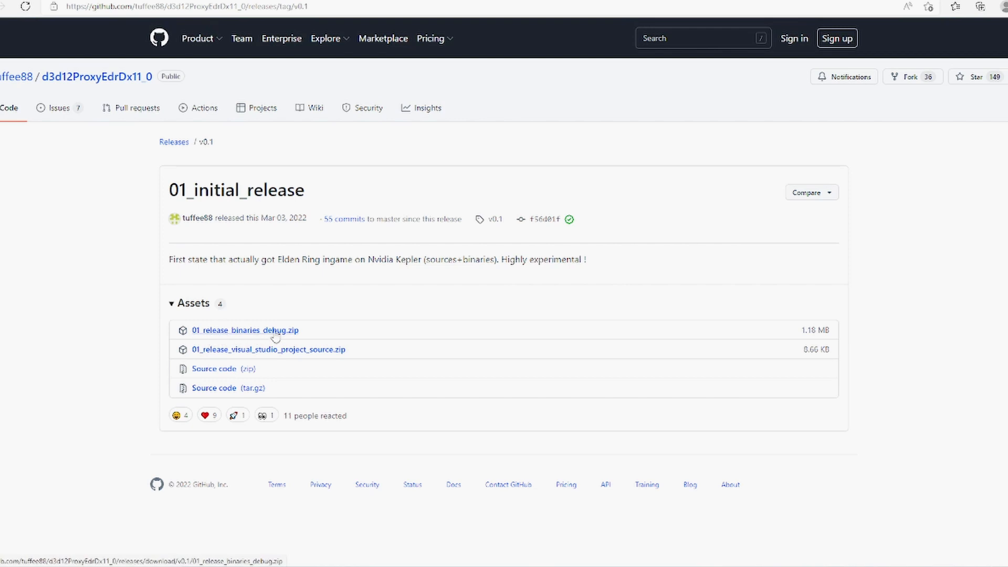
left_click(244, 330)
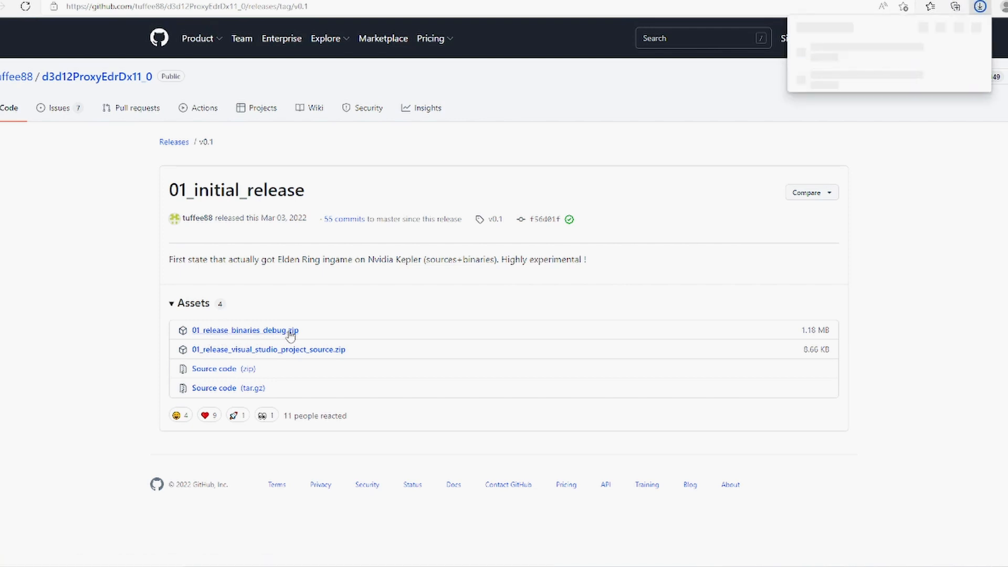
left_click(244, 330)
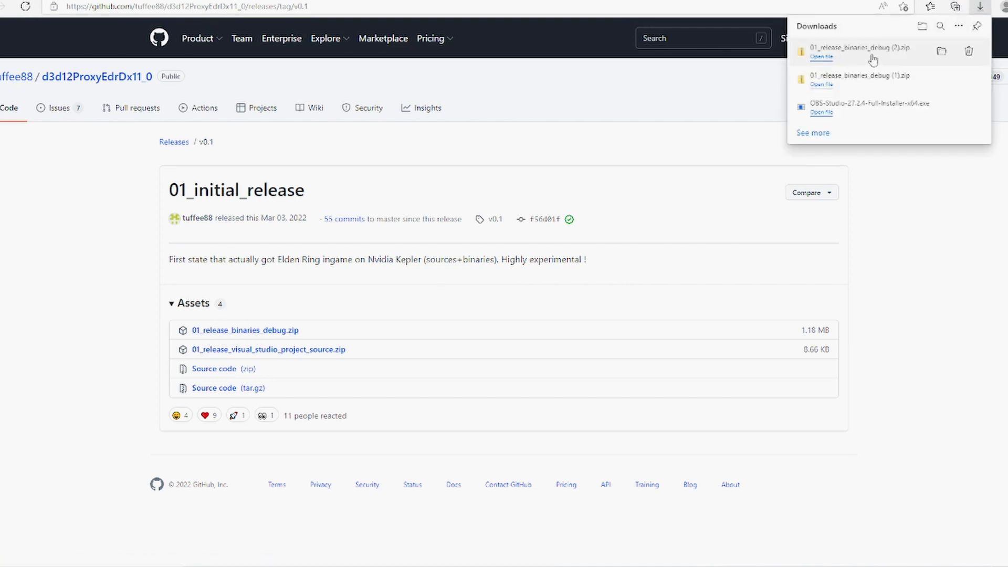
left_click(821, 57)
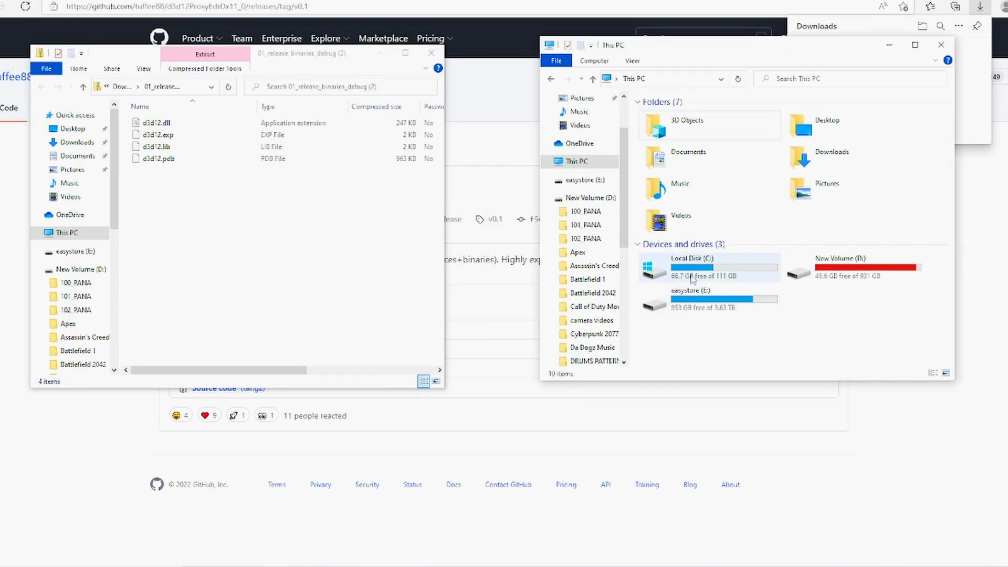
Step: Search C:\Windows\System32 for d3d12.dll, then select and copy D3D12.dll and D3D12Core.dll
left_click(693, 267)
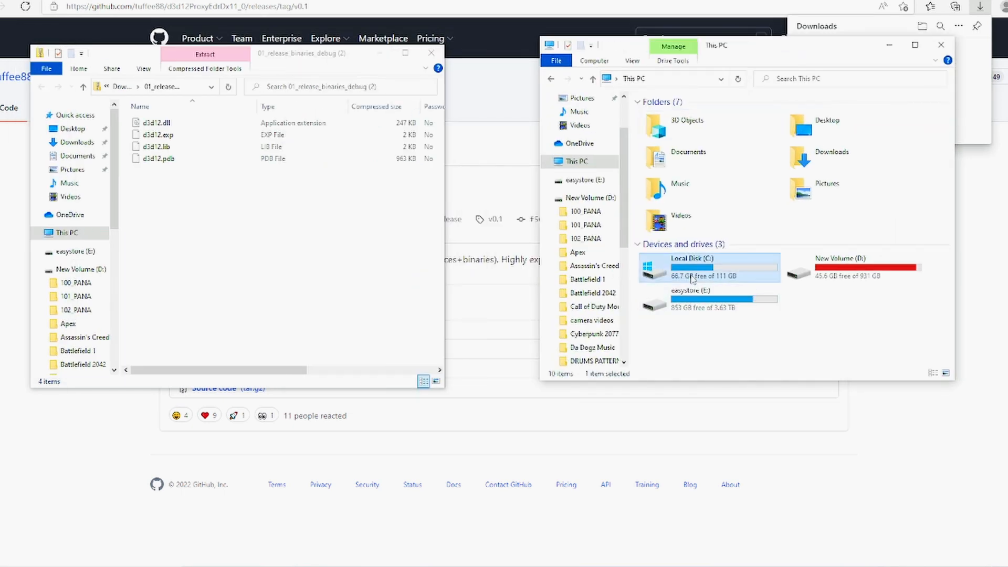
double_click(686, 269)
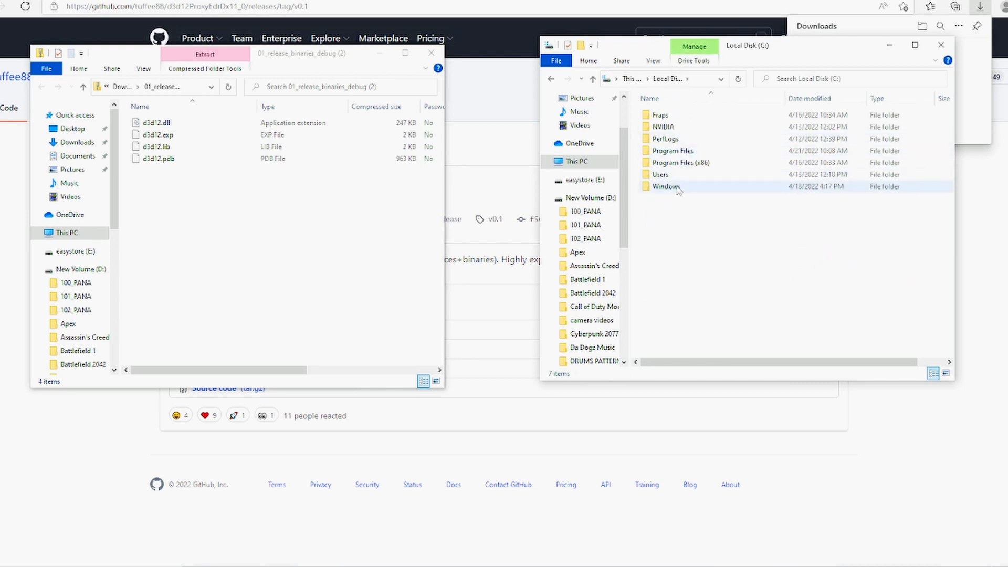
double_click(665, 187)
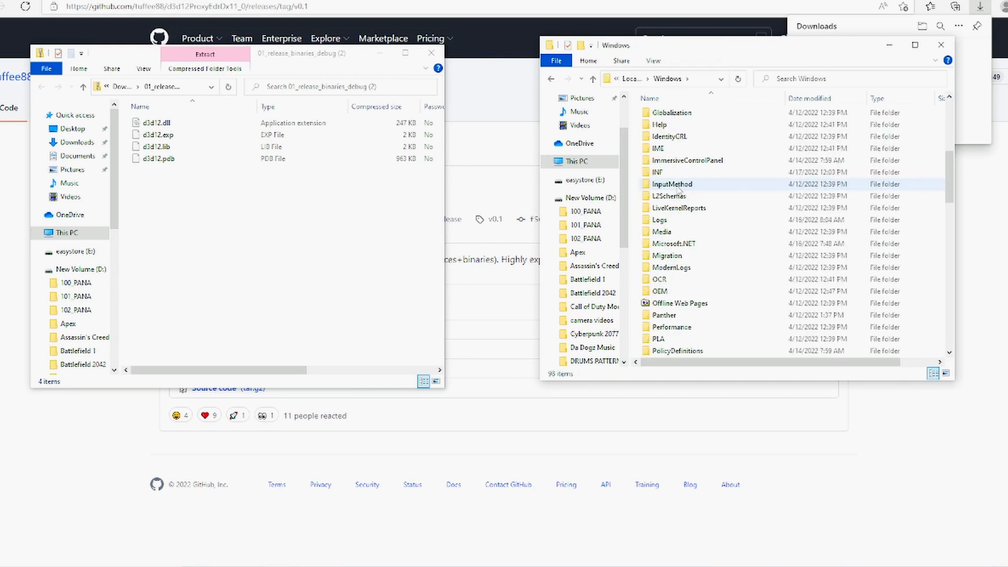
scroll("down", 3)
type("d3d12.dll")
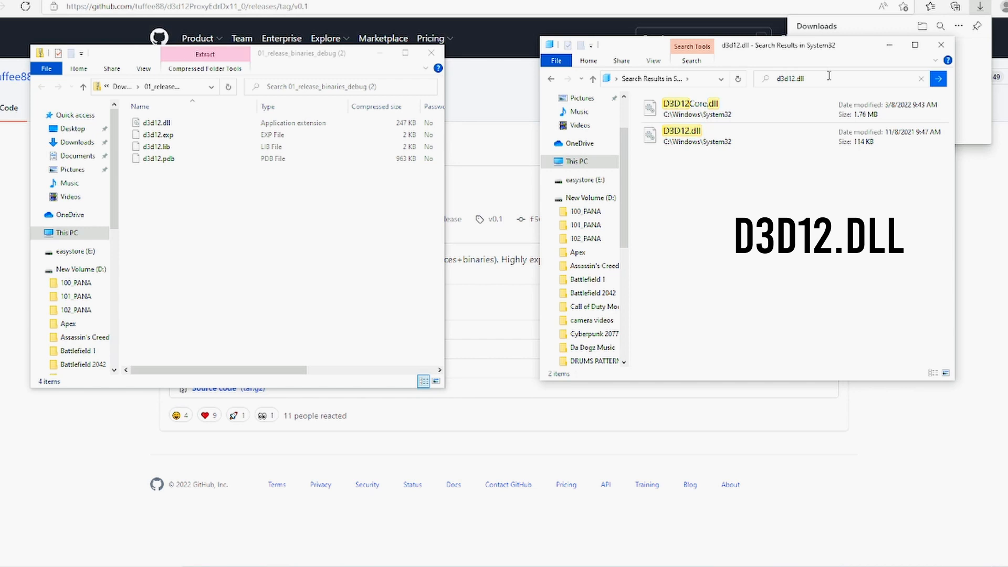
left_click(682, 135)
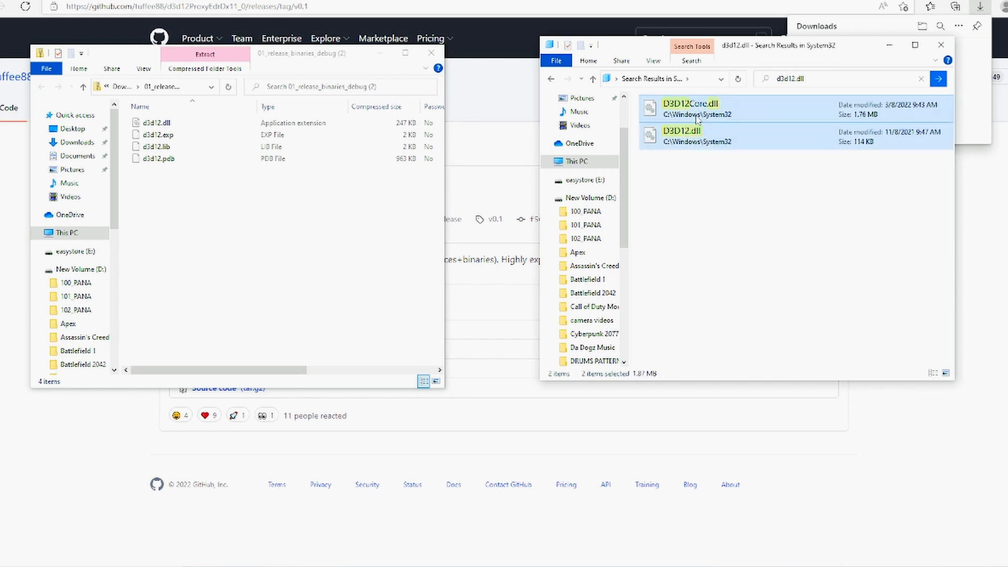
right_click(697, 121)
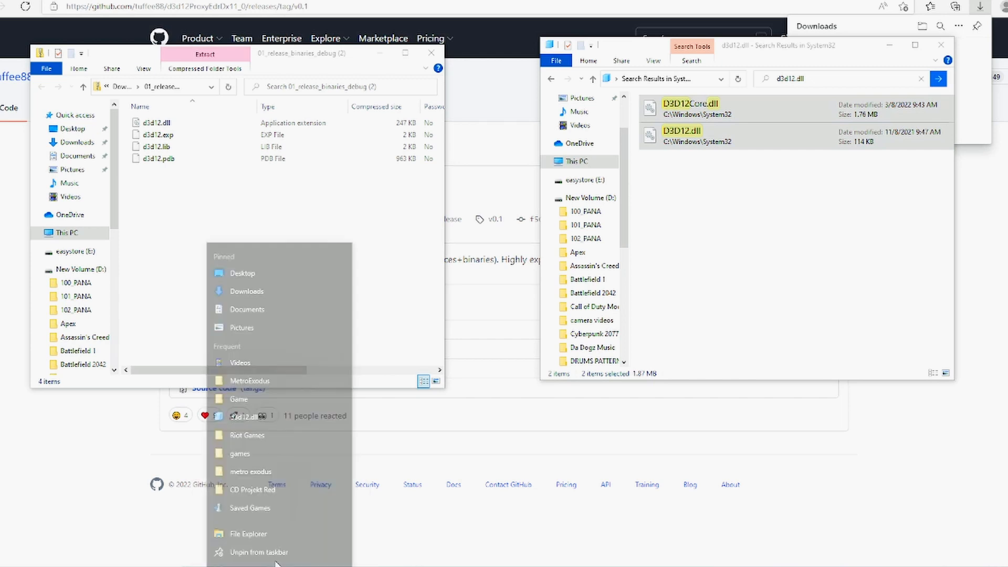
Step: Paste both DLLs into ELDEN RING\Game in a new window, replacing the existing files
left_click(247, 533)
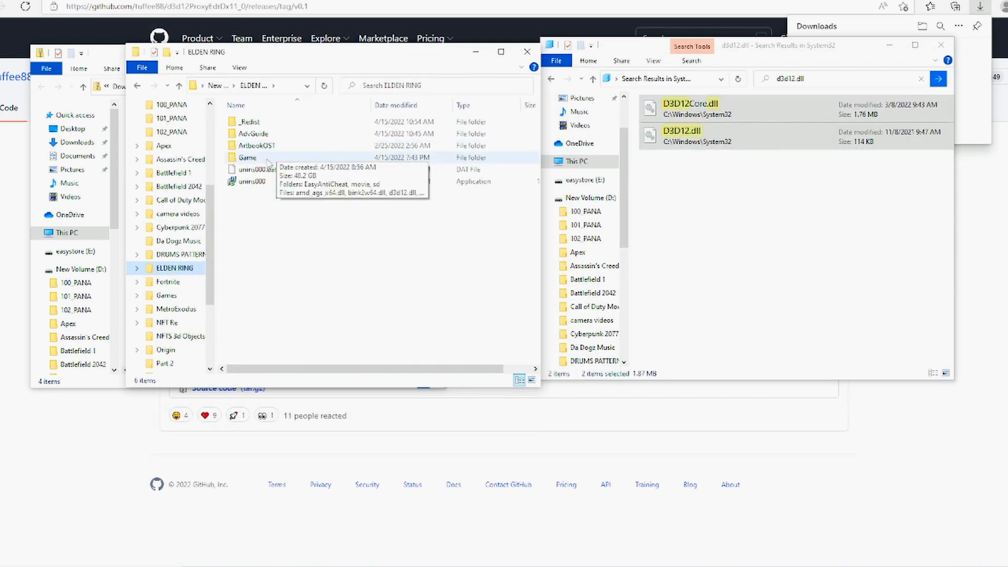
mouse_move(269, 163)
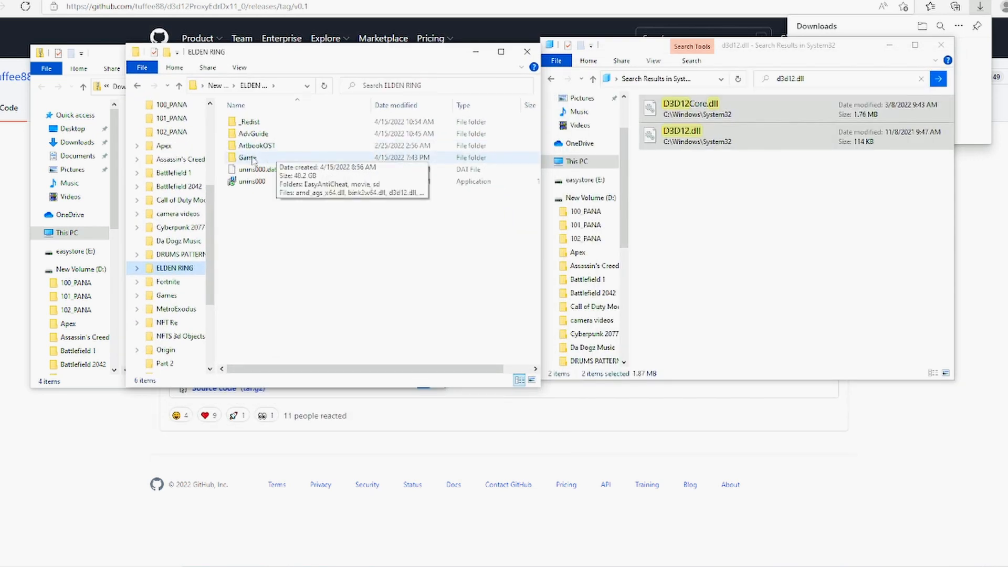
double_click(247, 158)
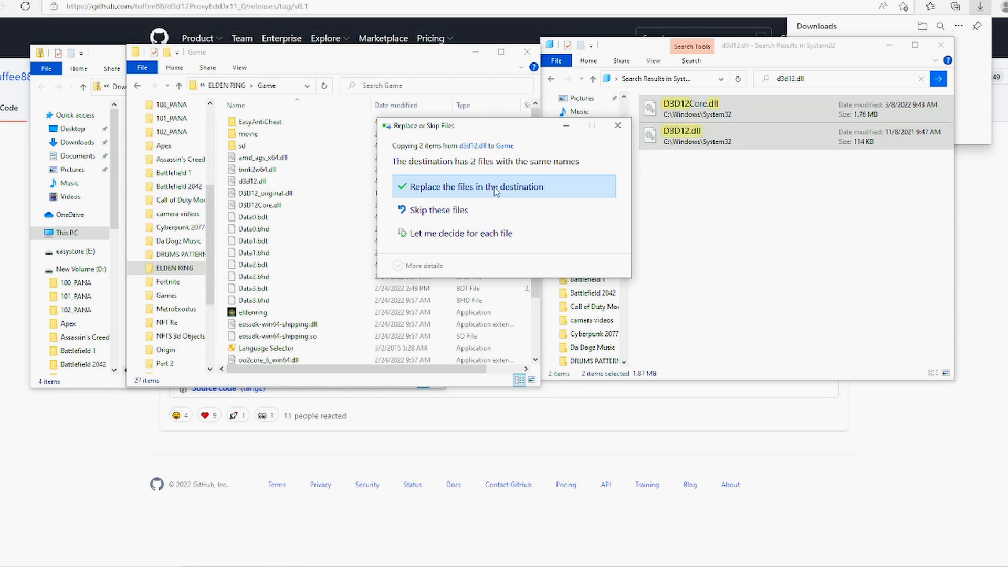
left_click(474, 187)
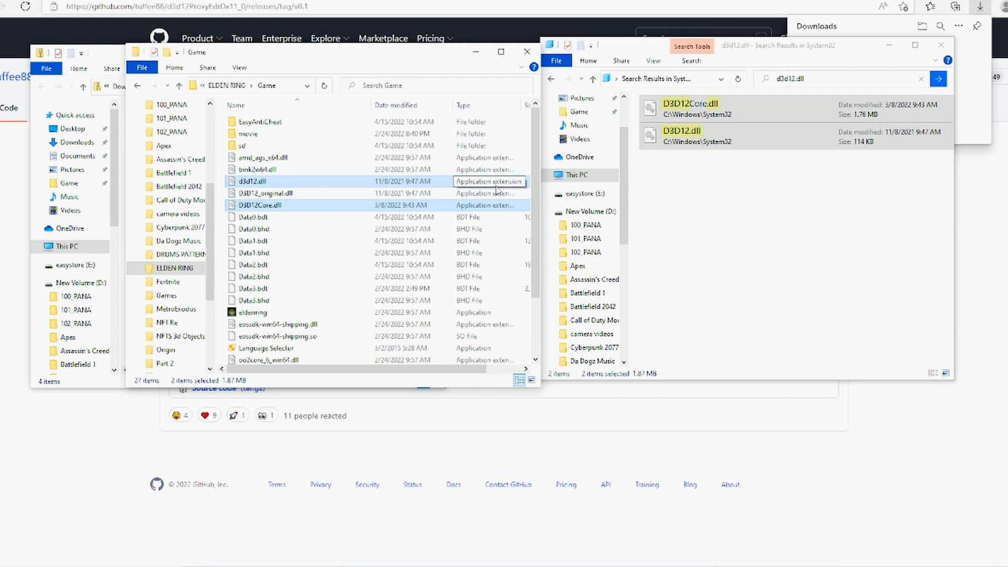
left_click(251, 181)
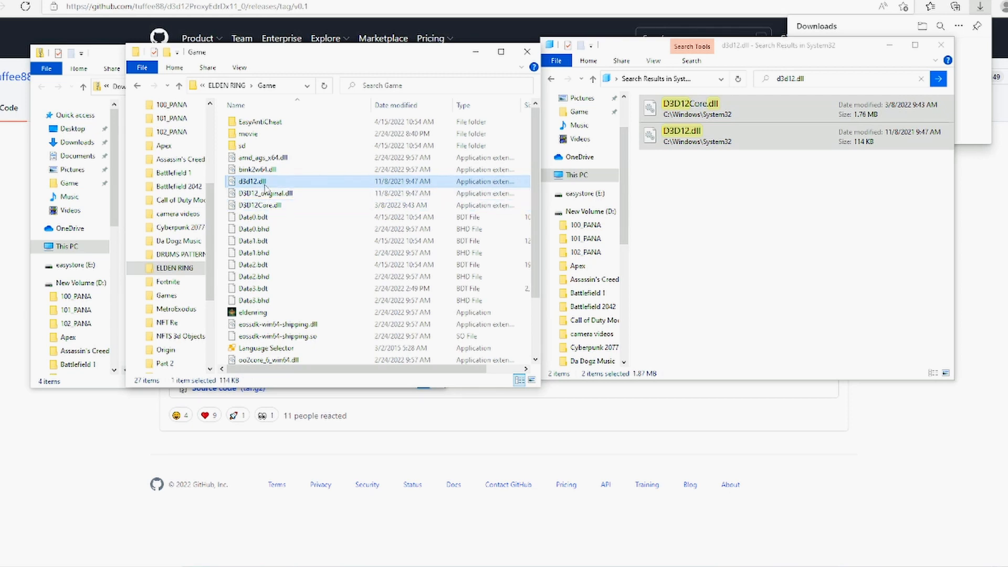
mouse_move(270, 188)
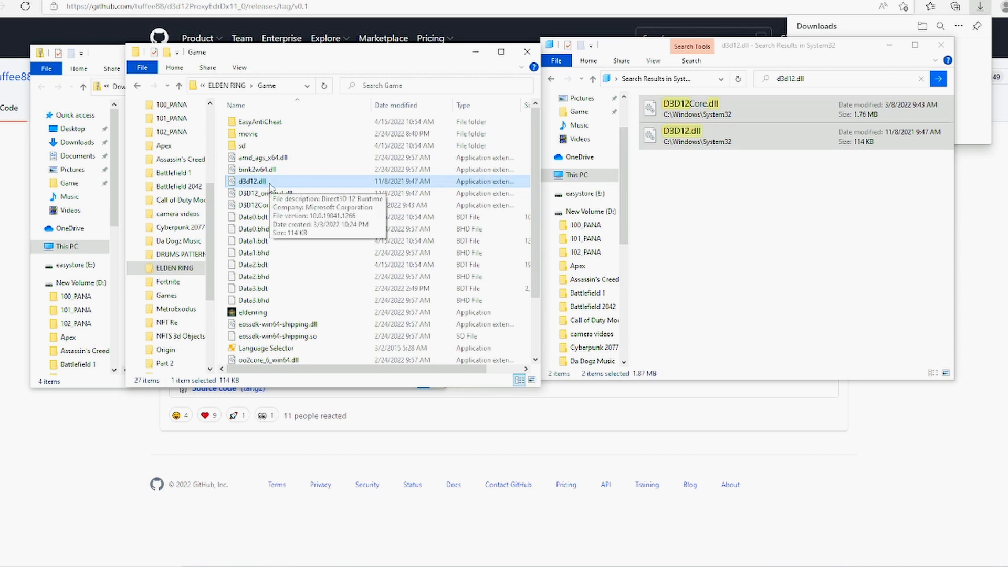
double_click(248, 181)
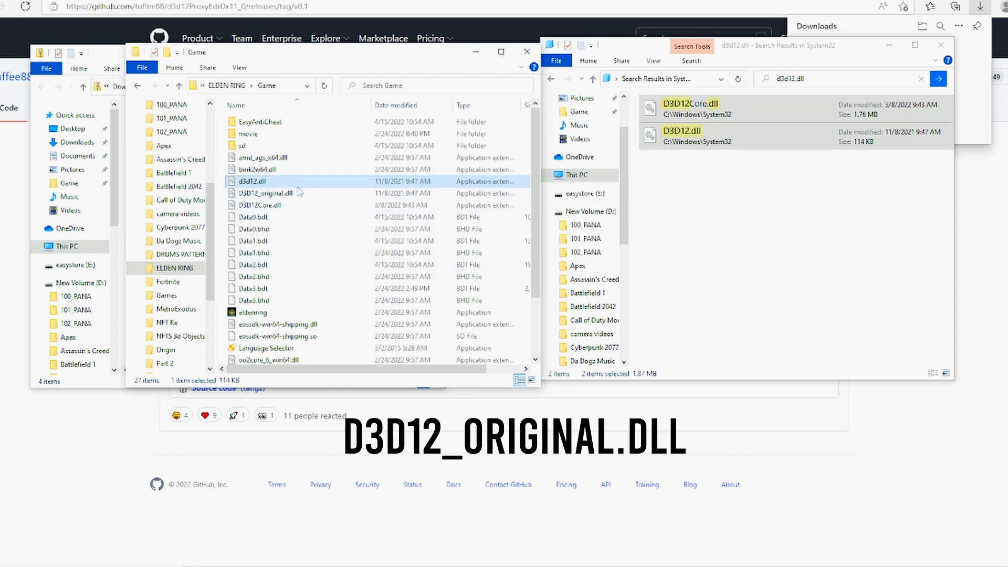
mouse_move(364, 69)
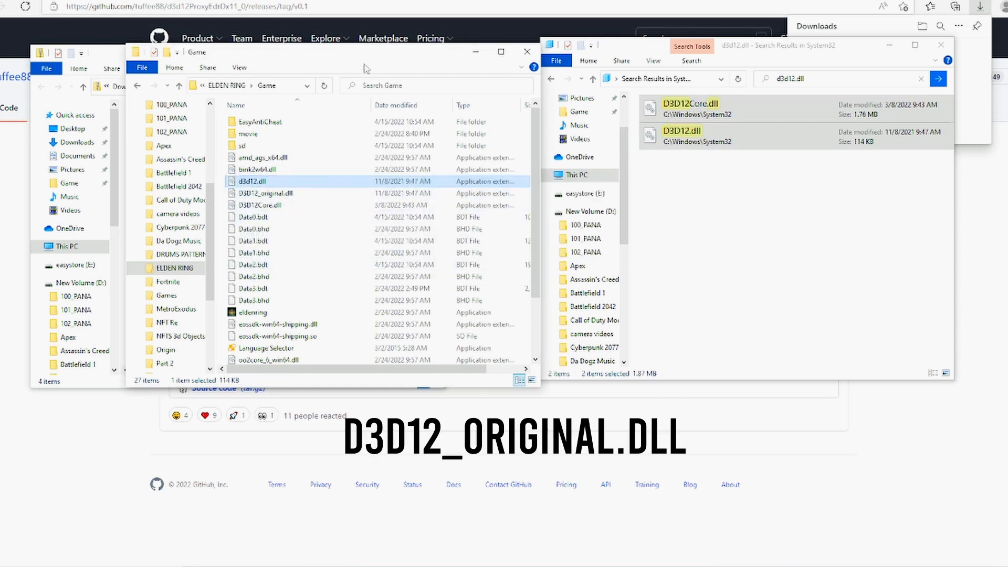
left_click(264, 192)
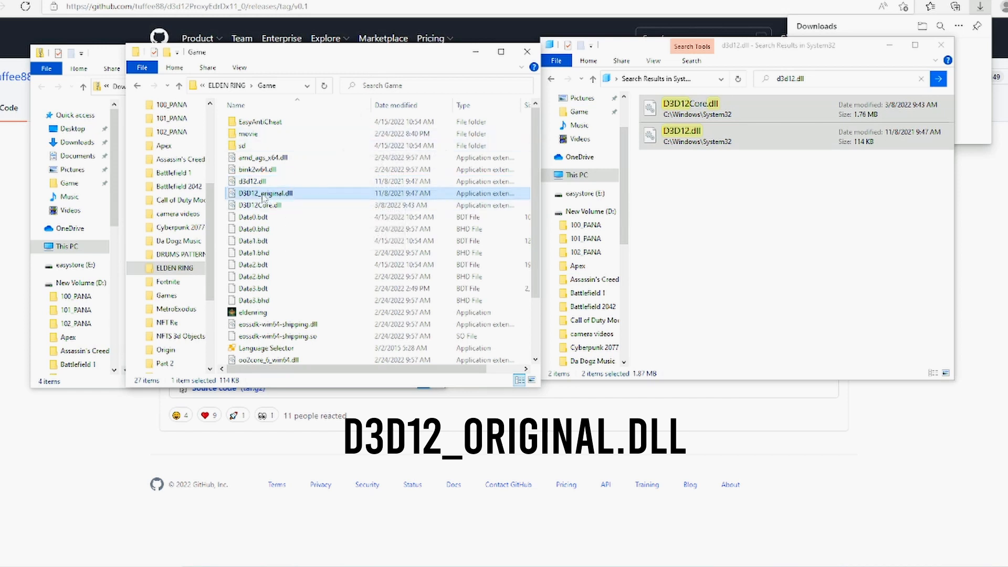
mouse_move(286, 199)
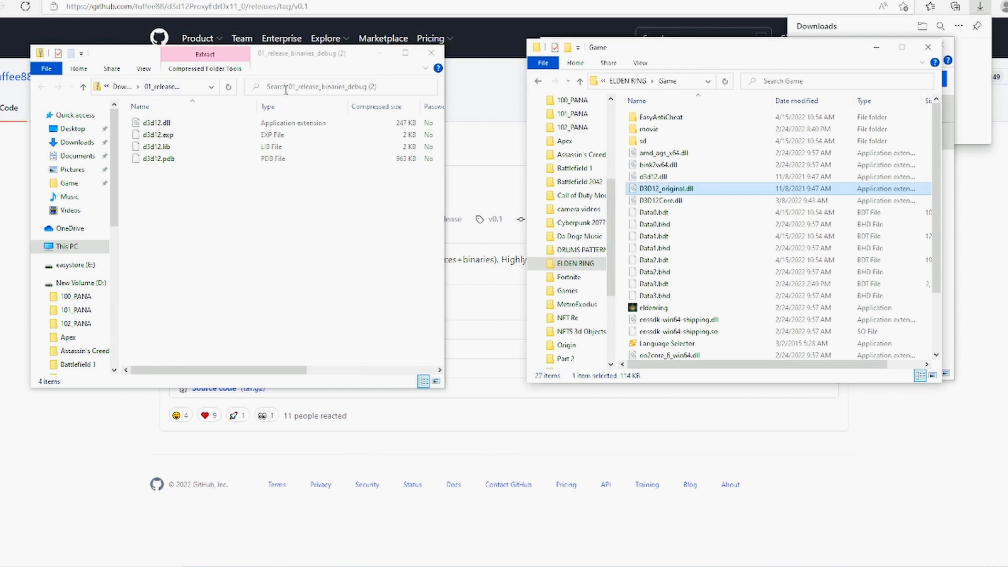
Step: Copy the proxy d3d12.dll from the debug zip over the Game folder's d3d12.dll
left_click(156, 123)
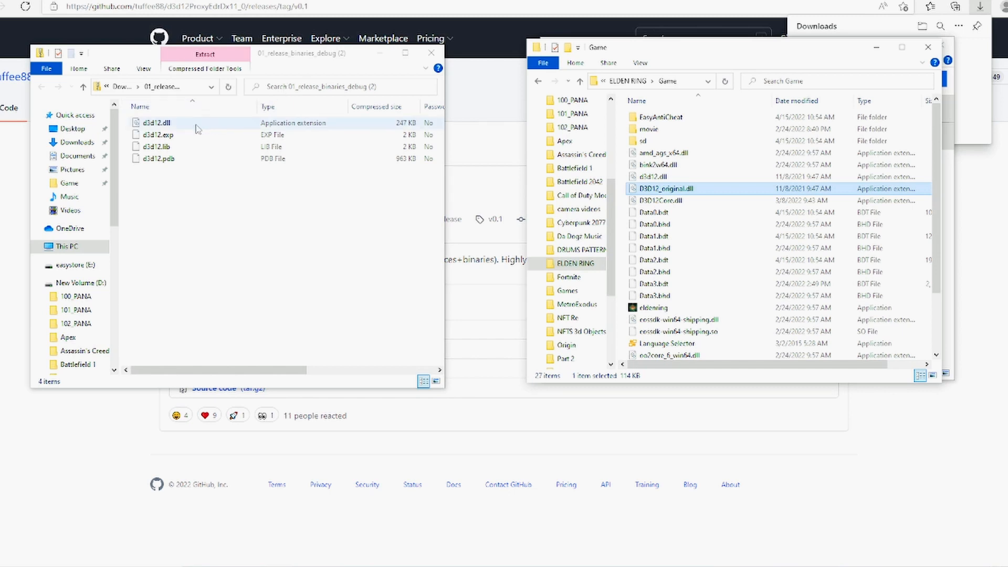
left_click(157, 123)
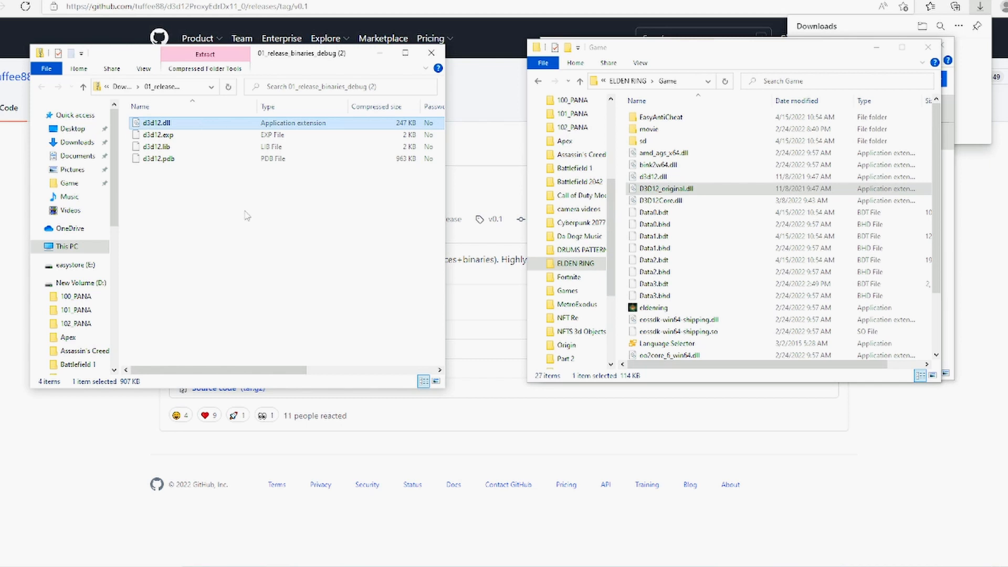
right_click(156, 123)
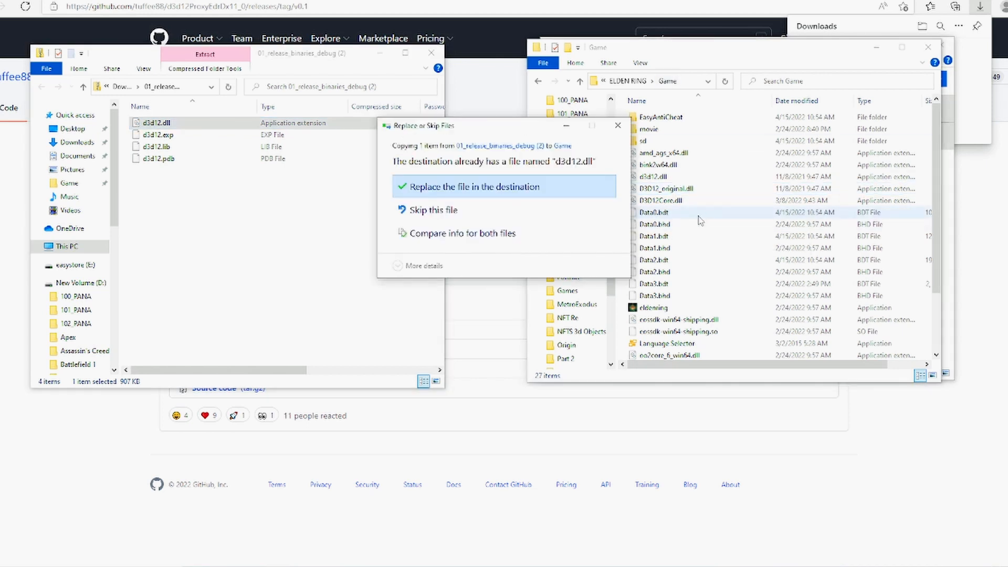
left_click(454, 186)
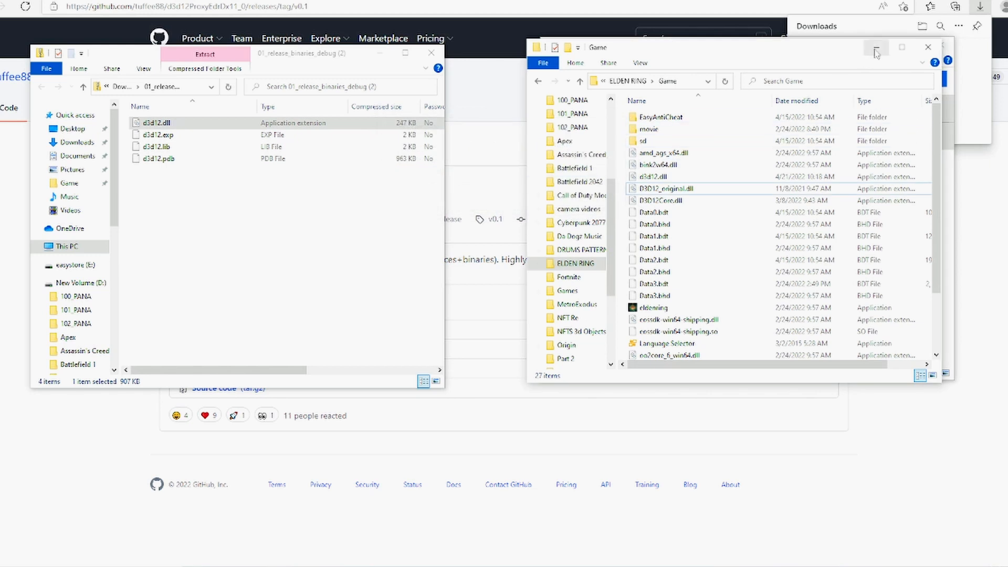
mouse_move(651, 308)
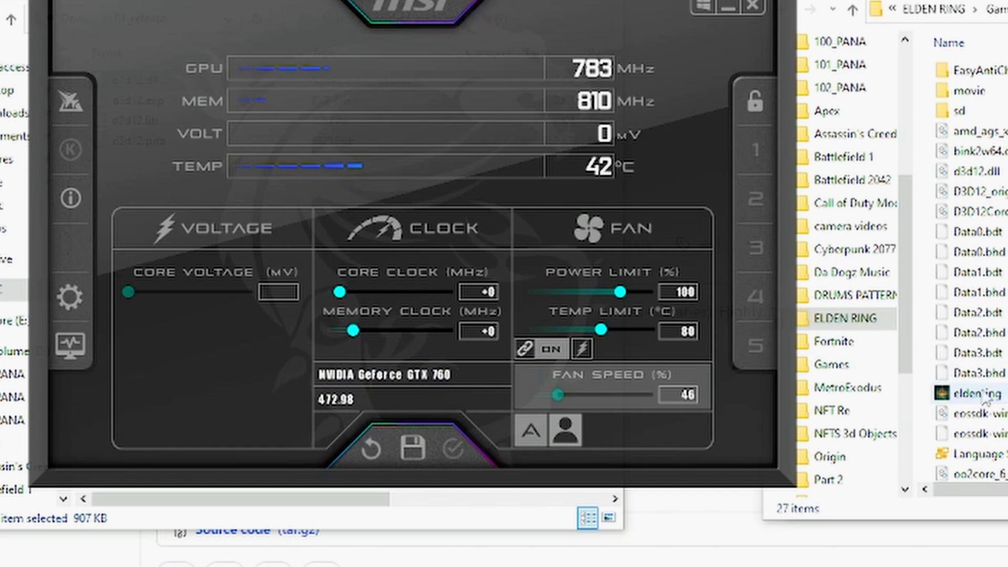
Step: Launch eldenring from the Game folder while MSI Afterburner monitors the GTX 760
left_click(978, 393)
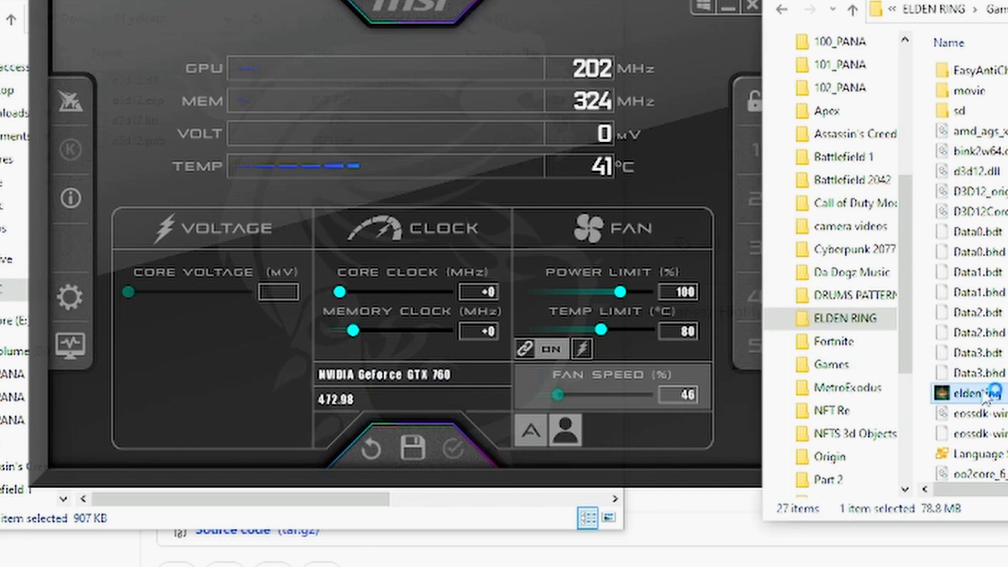
double_click(977, 393)
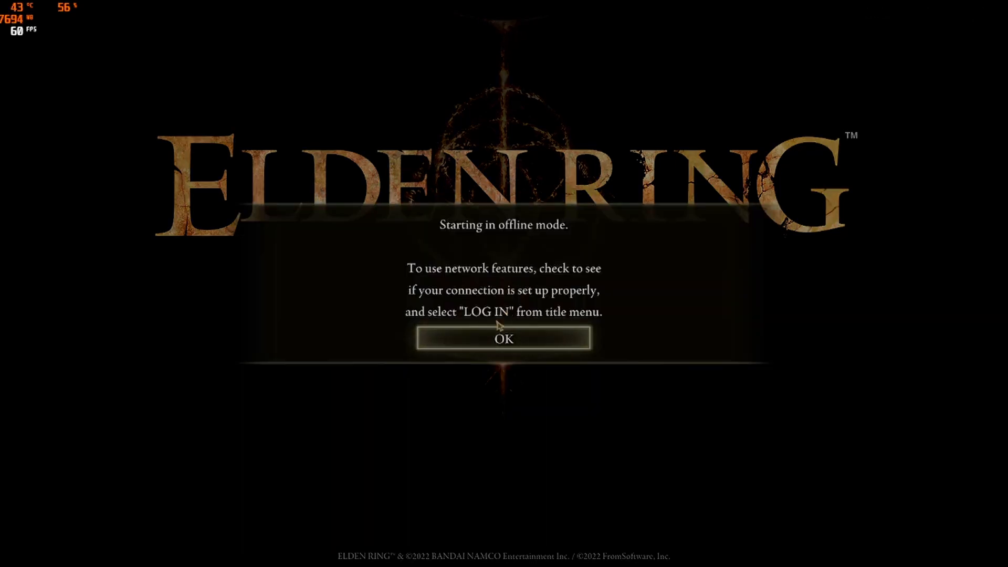
Step: Click OK on the offline-mode message to reach the OFFLINE title screen
left_click(503, 338)
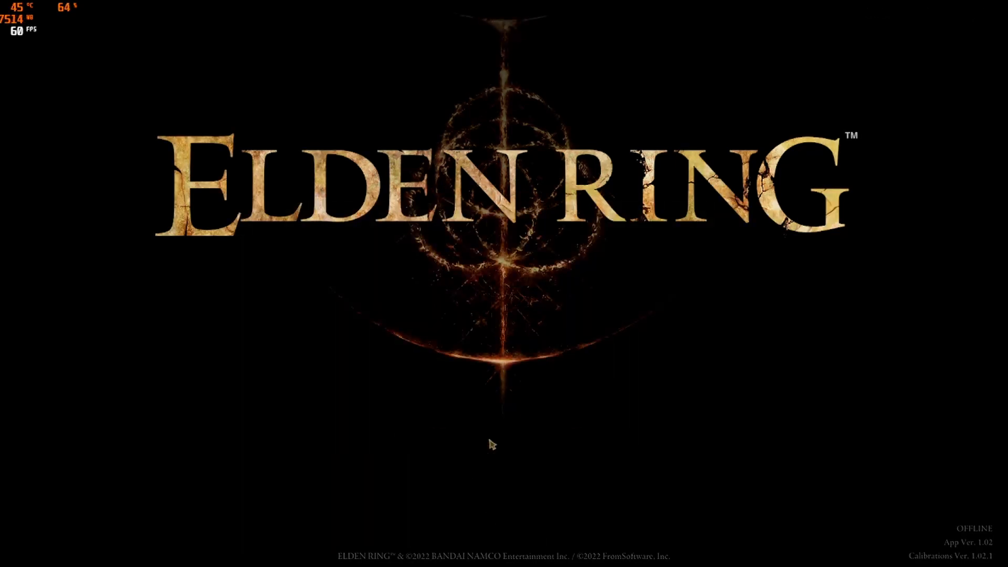